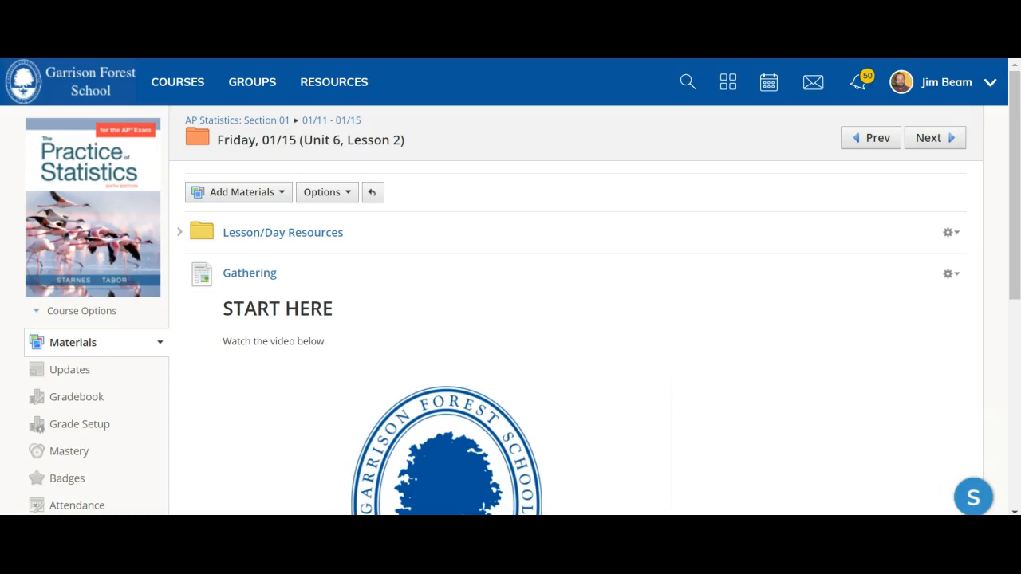
mouse_move(193, 306)
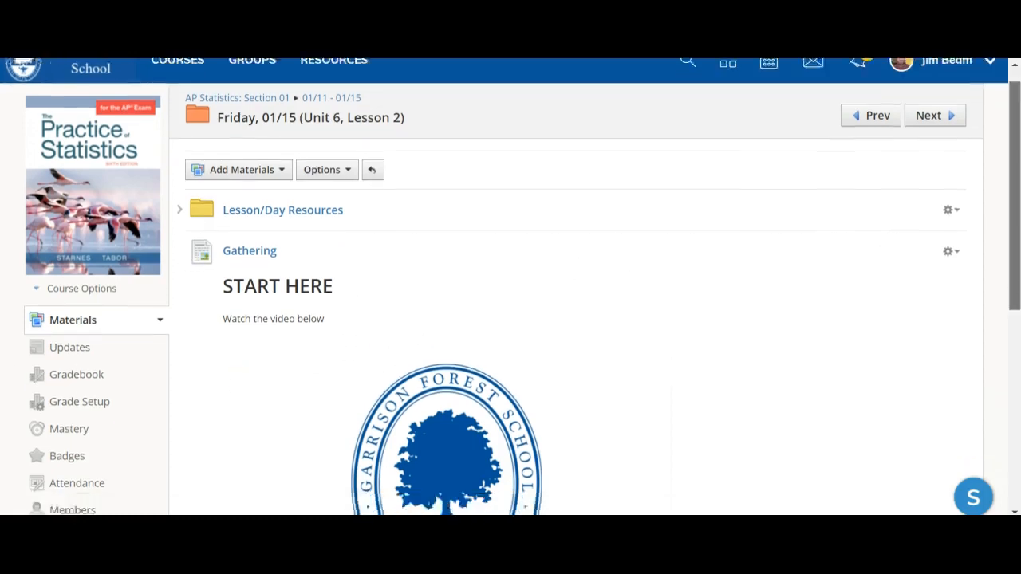
Open the Practice link material from the Friday 01/15 AP Statistics lesson
scroll("down", 3)
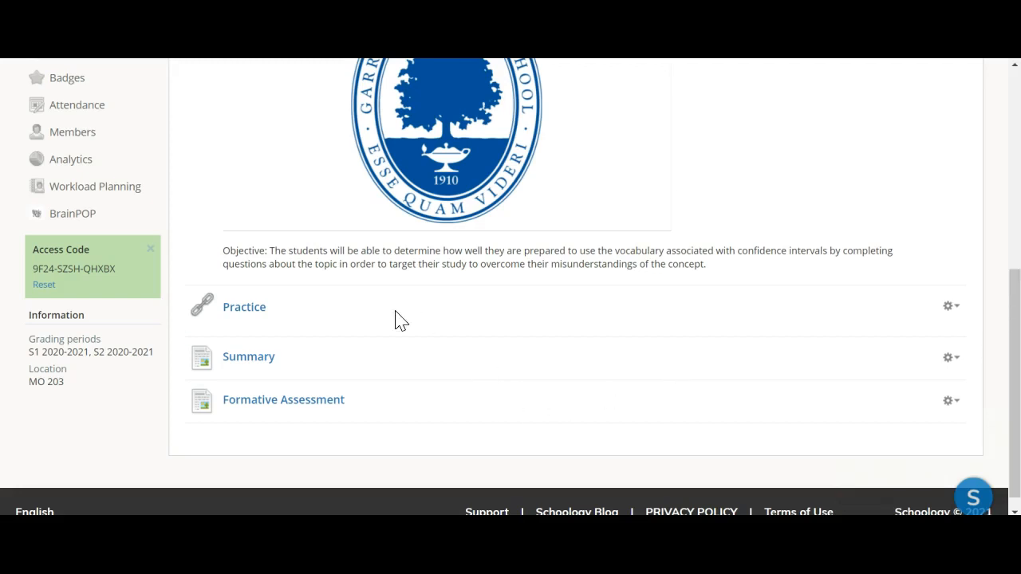
mouse_move(244, 306)
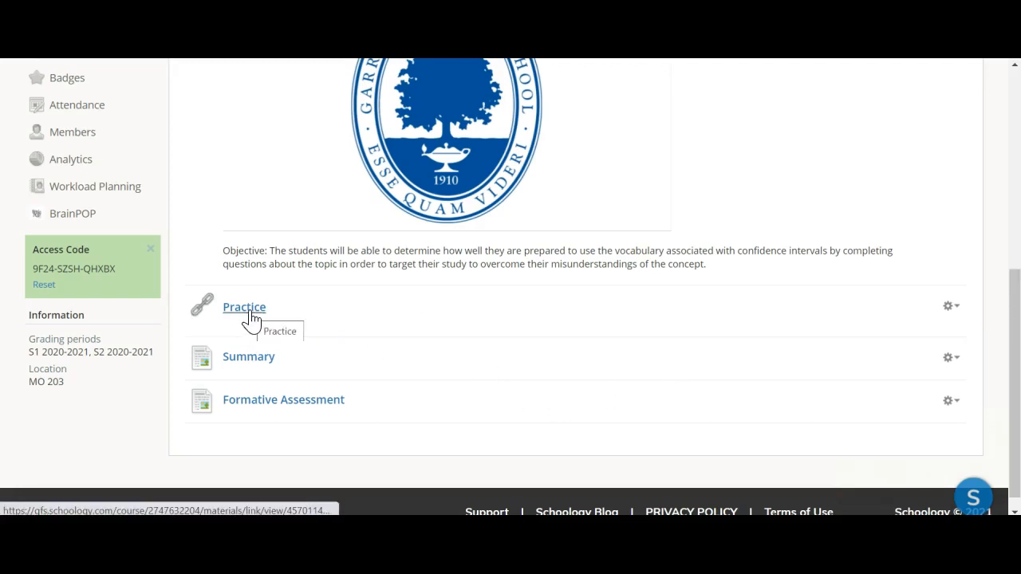
left_click(244, 306)
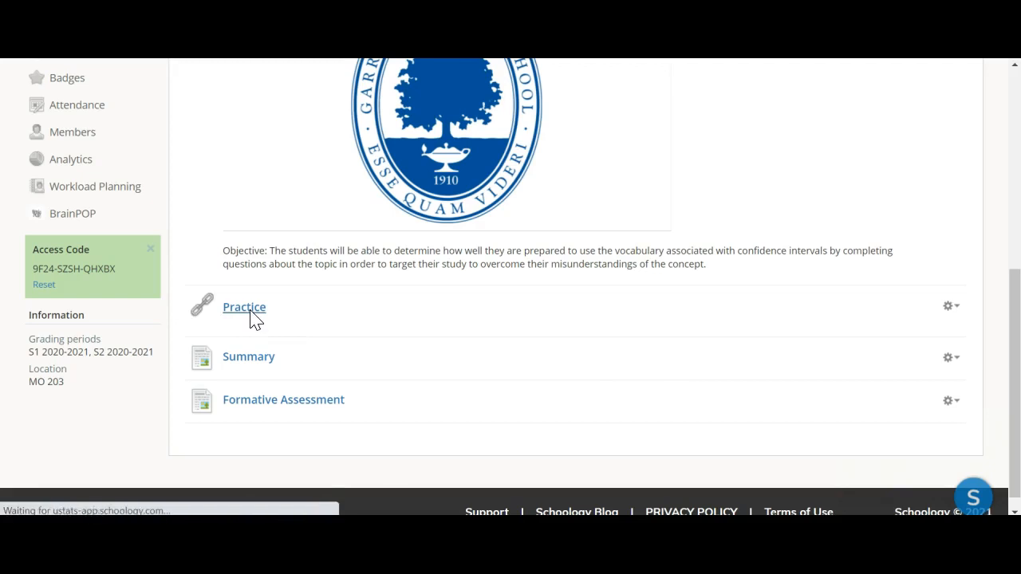
left_click(244, 306)
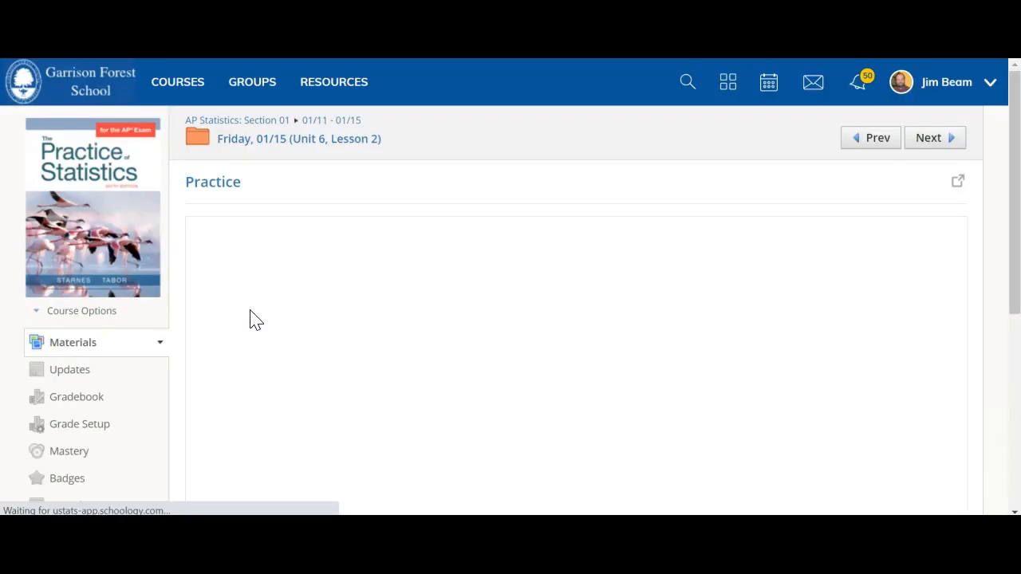